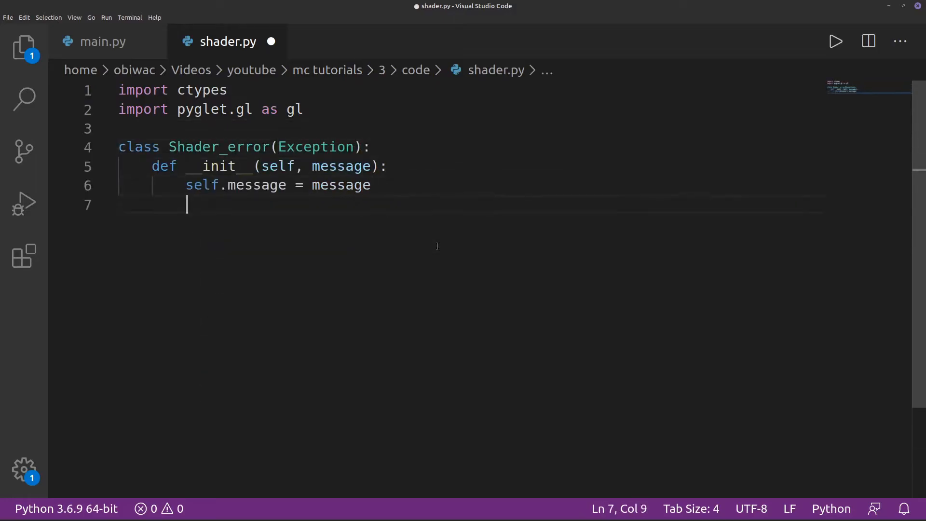
- Write create_shader(target, source_path) reading the source file, then begin the Shader class
text(def create_sha)
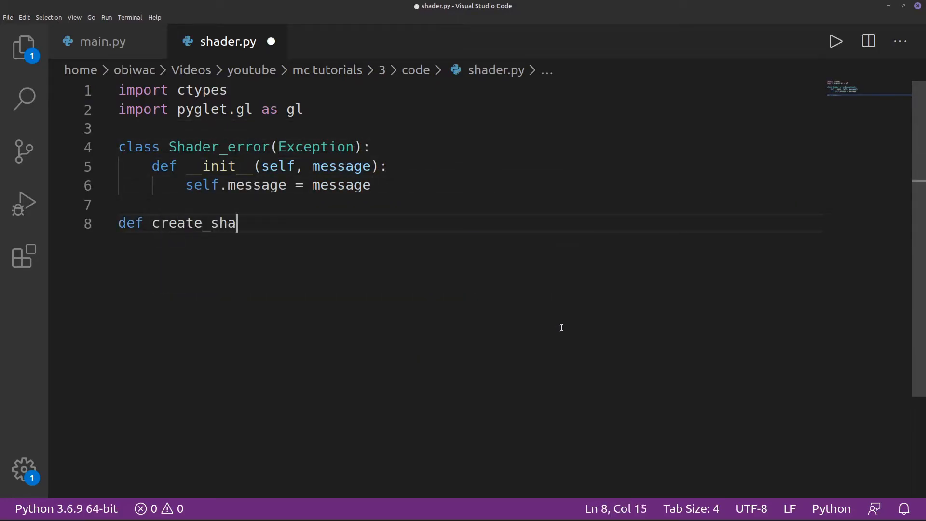
text(der(target, source_path):)
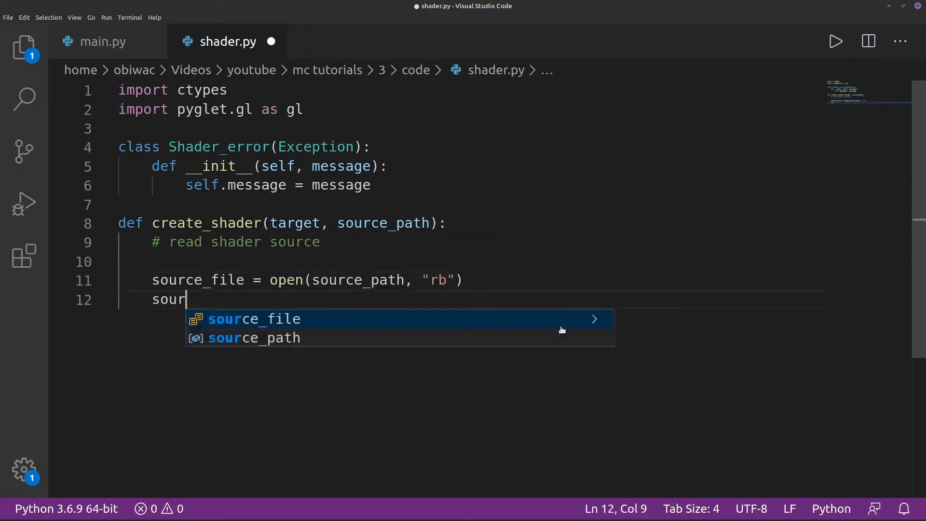
text(source = source_file.read())
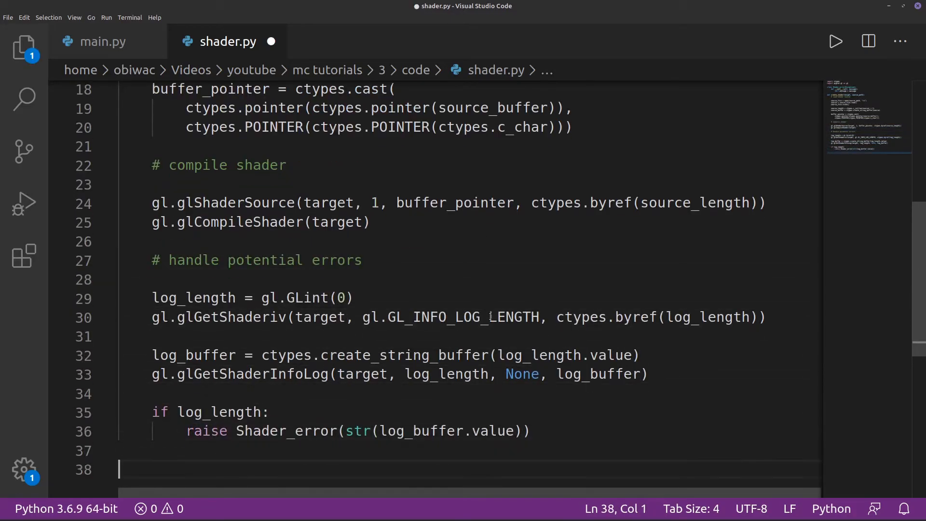
text(class Sh)
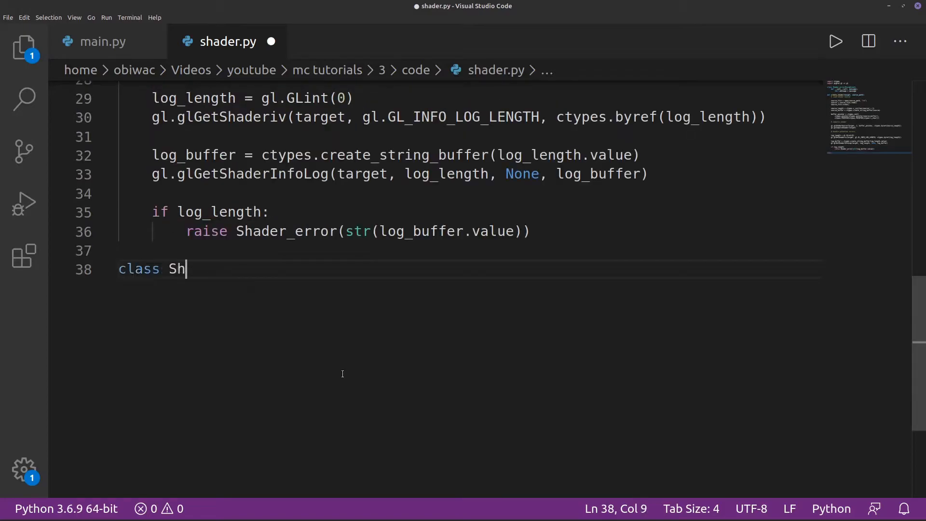
- Define class Shader with __init__(self, vert_path, frag_path) calling gl.glCreateProgram()
text(ader:)
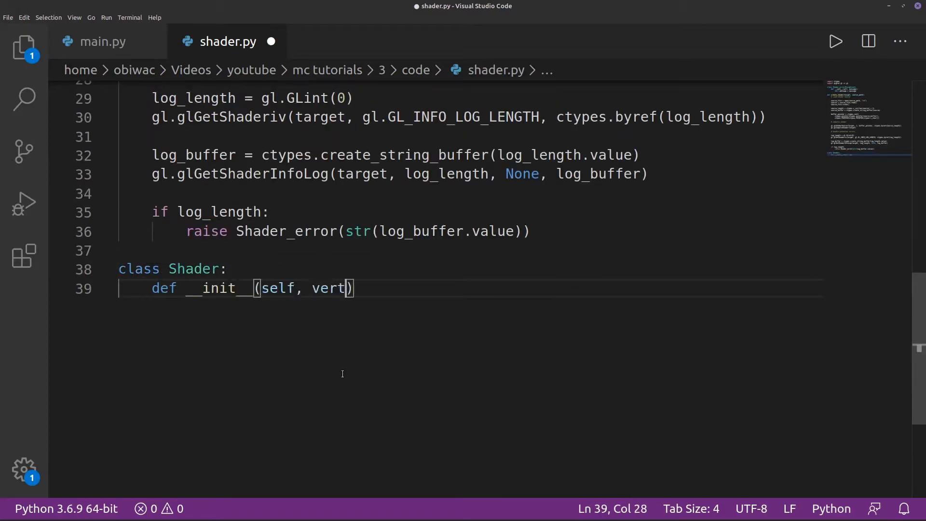
text(_path, frag_path):)
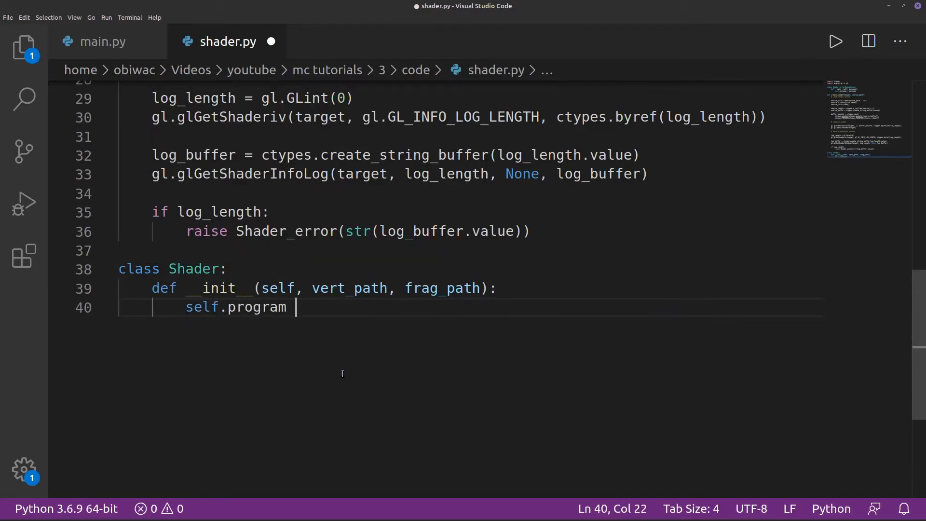
text(= gl.glCreateProgram())
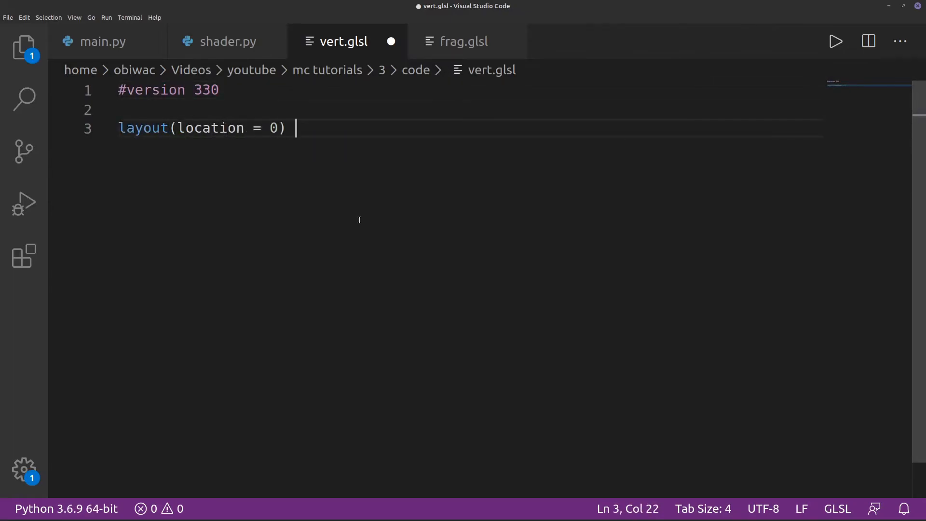
- Declare in vec3 vertex_position and out vec3 local_position in vert.glsl
text(in vec3 vertex_position;)
text(ou)
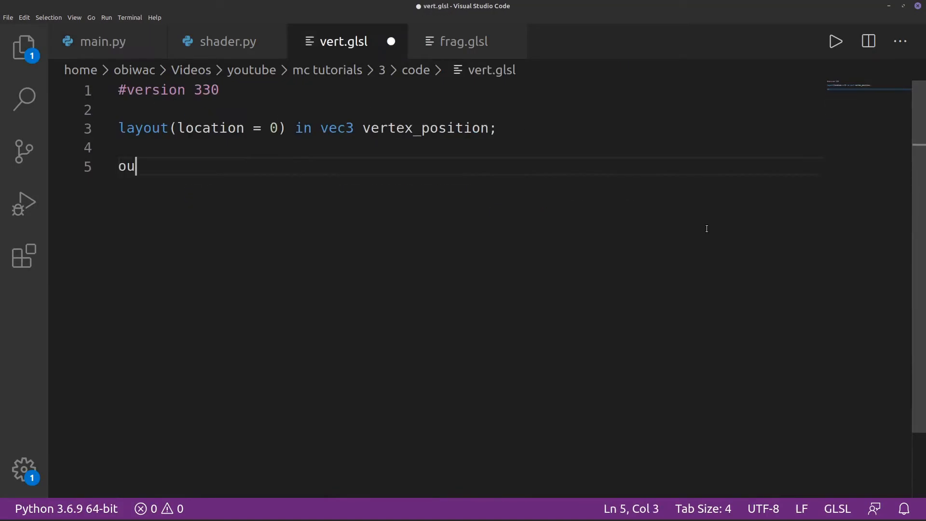
text(t vec3 lo)
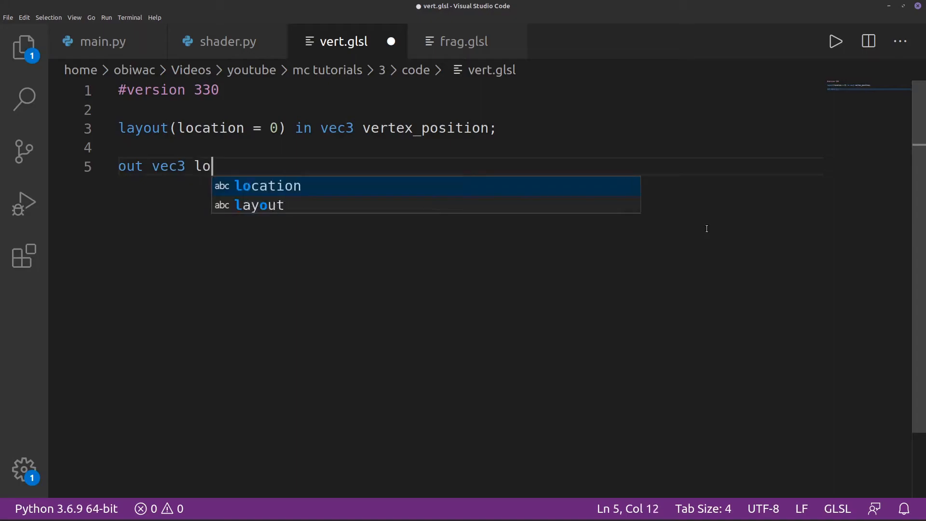
text(cal_position;)
text(gl_Position = vec4(verte))
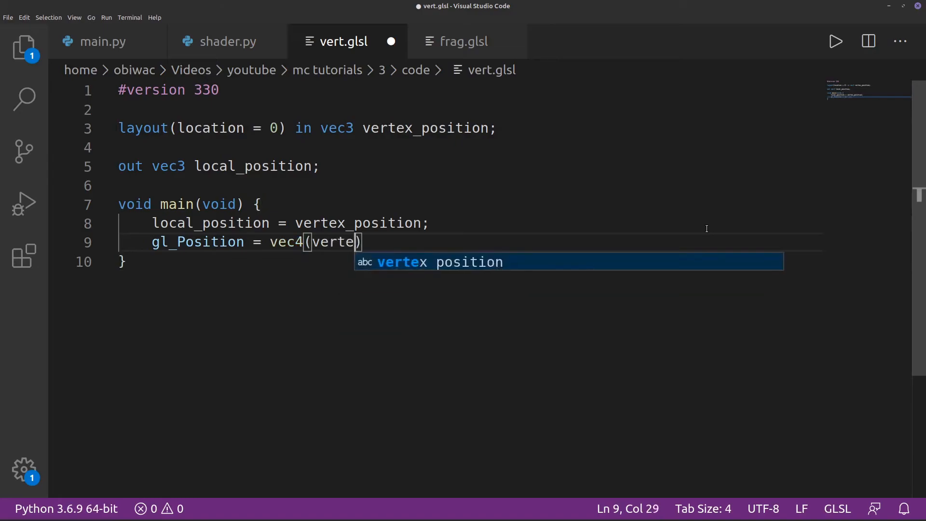
click(463, 41)
text(import)
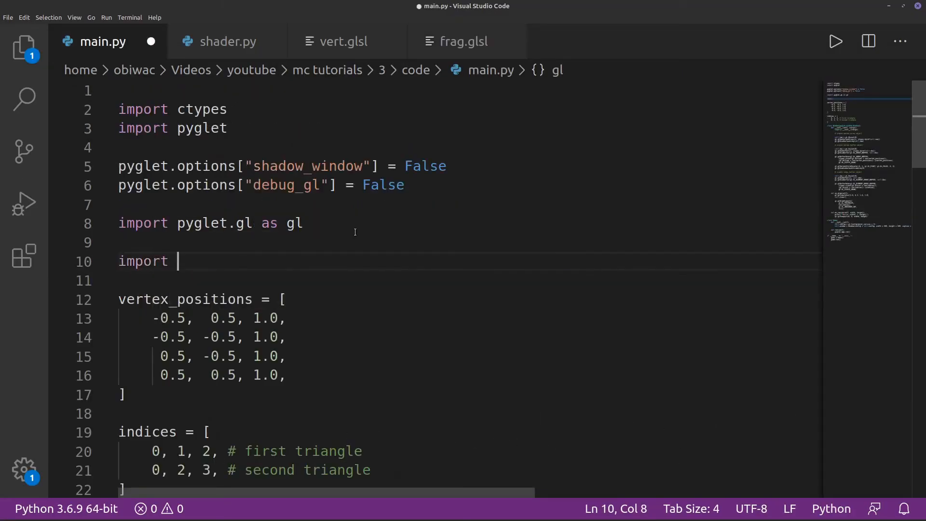
- Finish import shader, run main.py, view the gradient quad and close the window
text(shader)
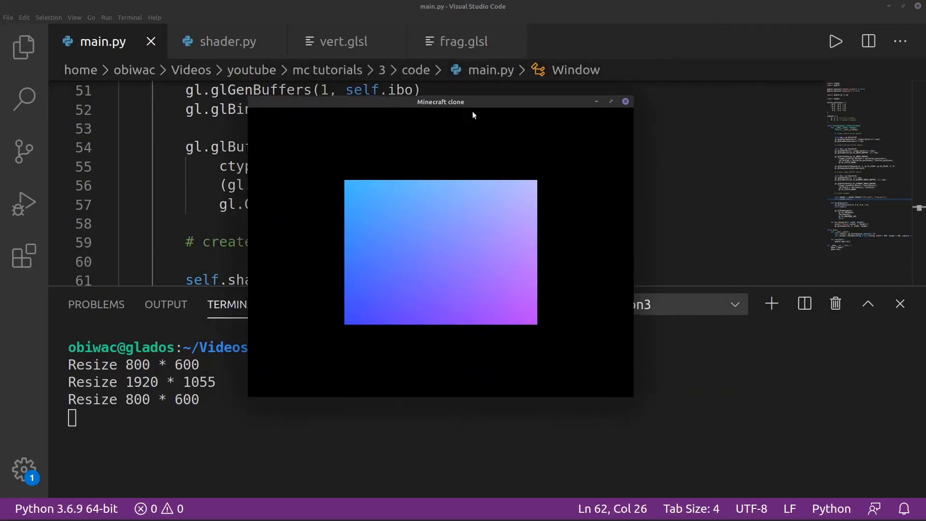
click(625, 101)
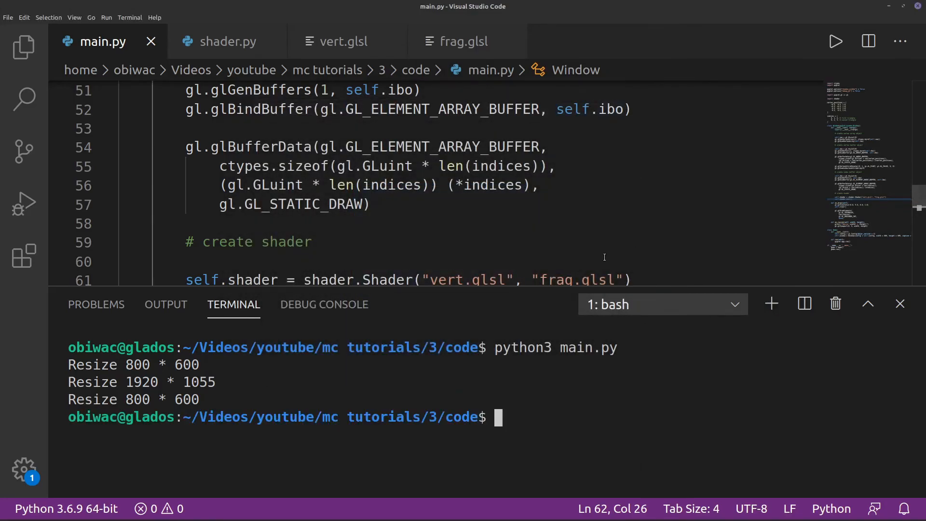